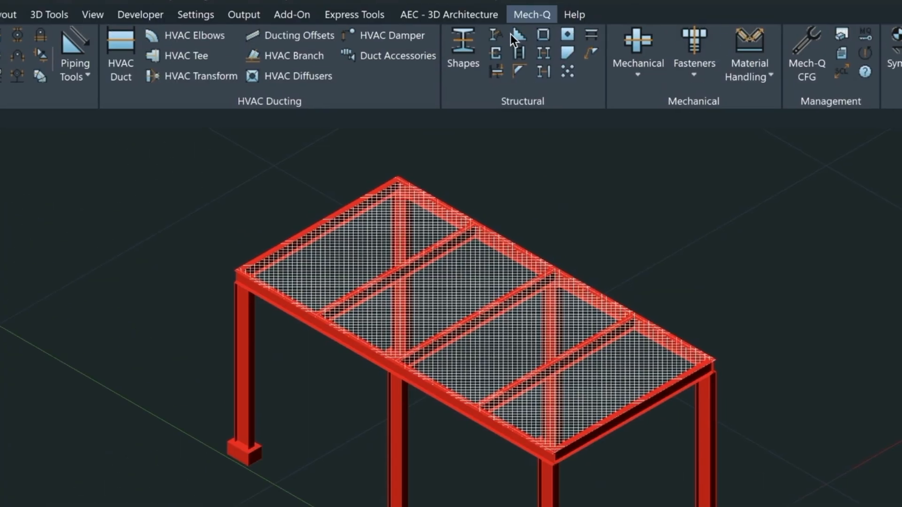
mouse_move(518, 45)
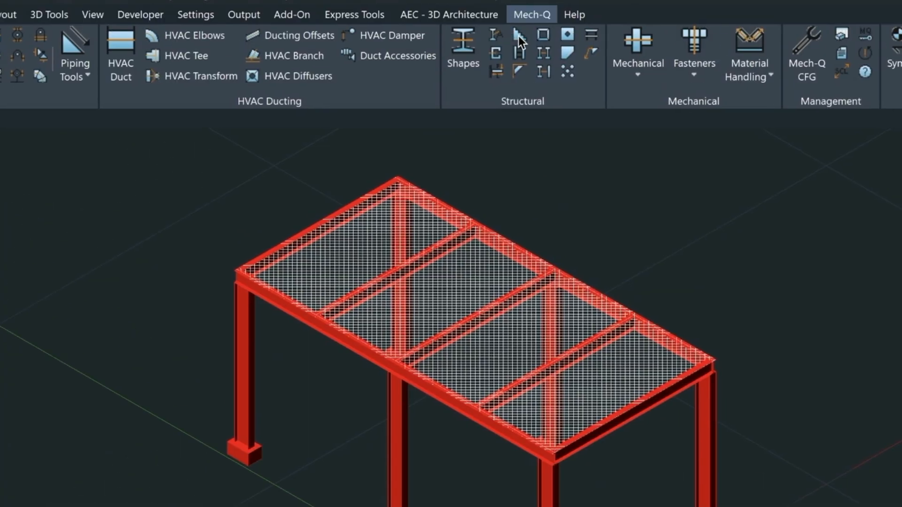
Step: Open Mech-Q Stairs with Draw 3D and top landing enabled, showing the 40 landing length
click(518, 36)
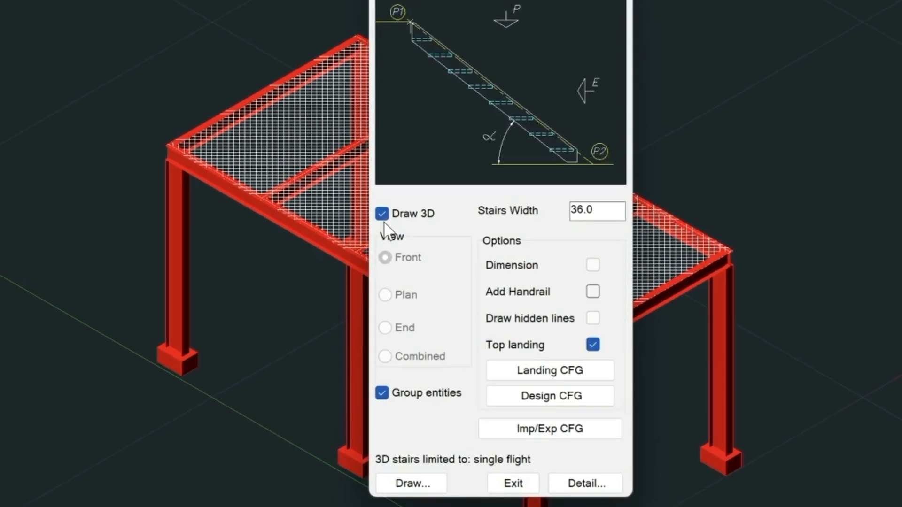
mouse_move(412, 342)
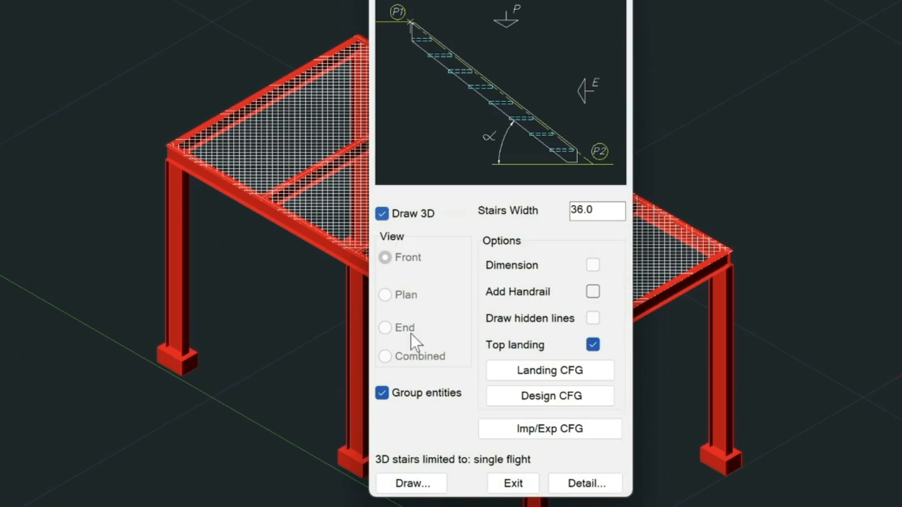
click(596, 210)
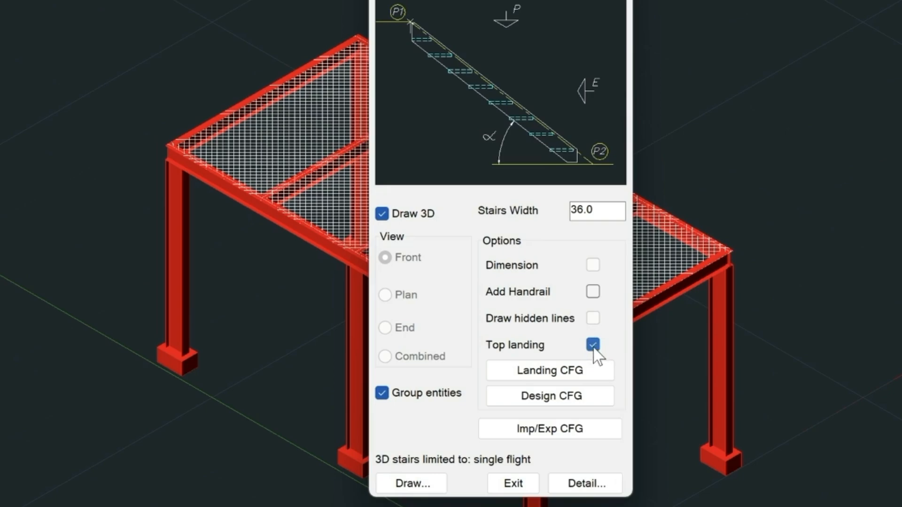
click(548, 370)
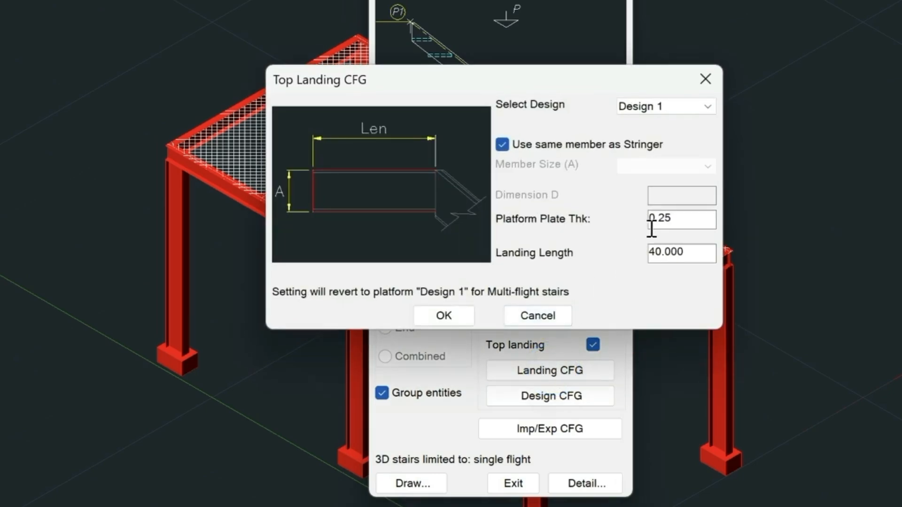
mouse_move(379, 143)
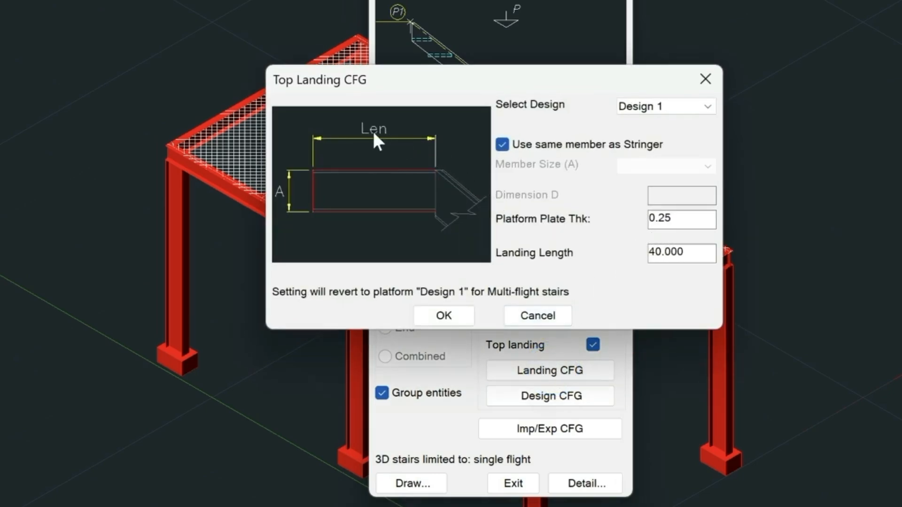
mouse_move(704, 79)
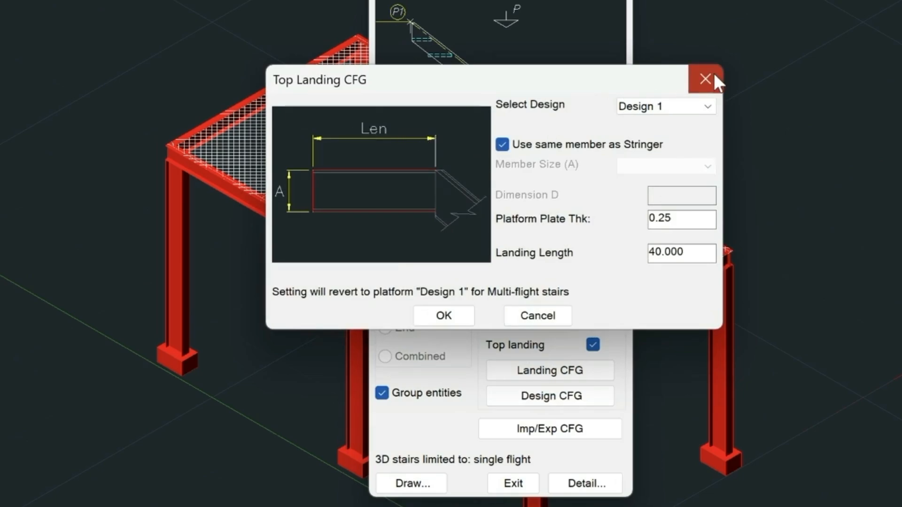
Step: Close the landing settings and confirm lower-level clearance B stays at 0.000 in Design CFG
click(705, 79)
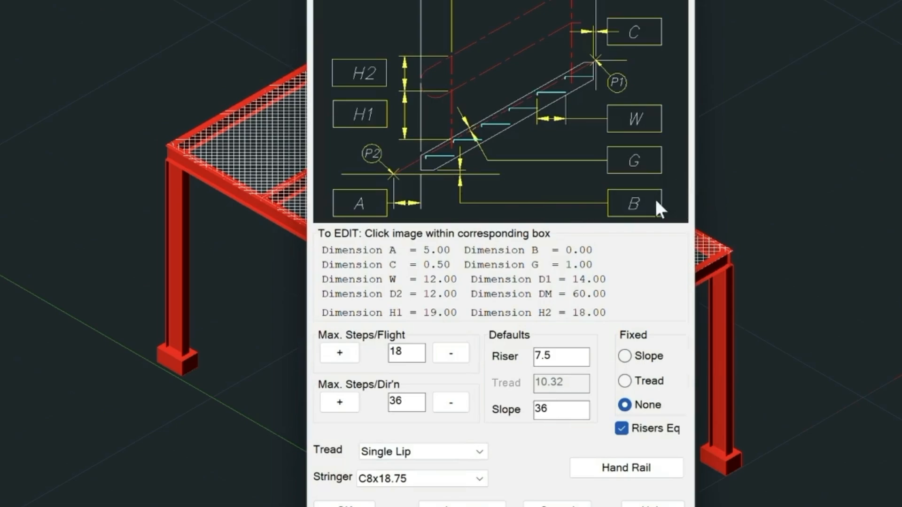
mouse_move(644, 207)
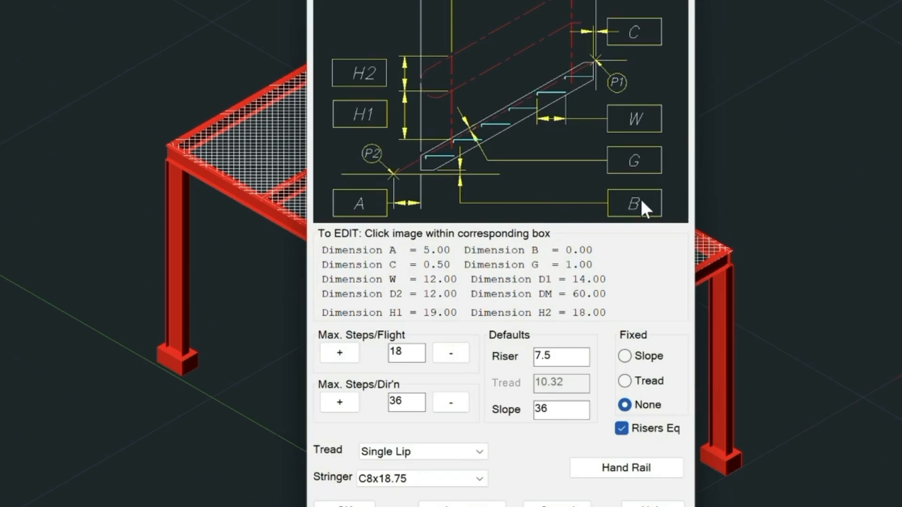
click(632, 204)
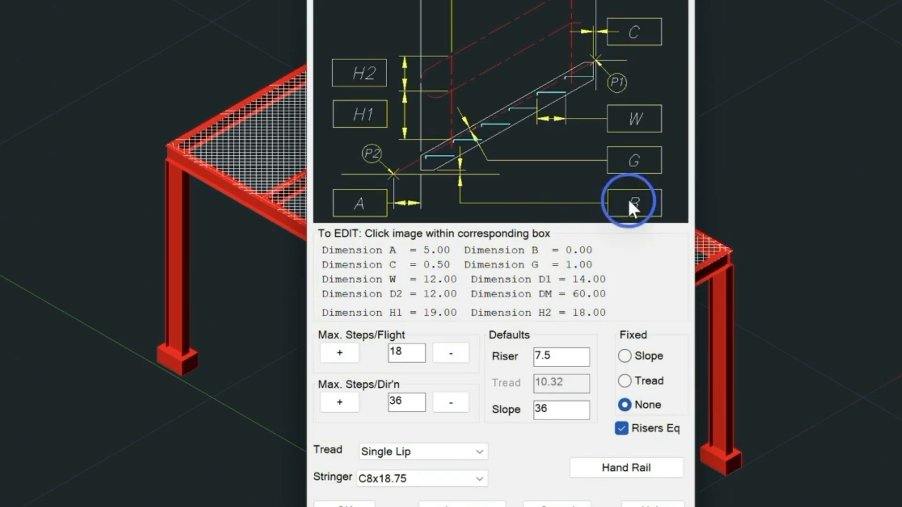
click(632, 203)
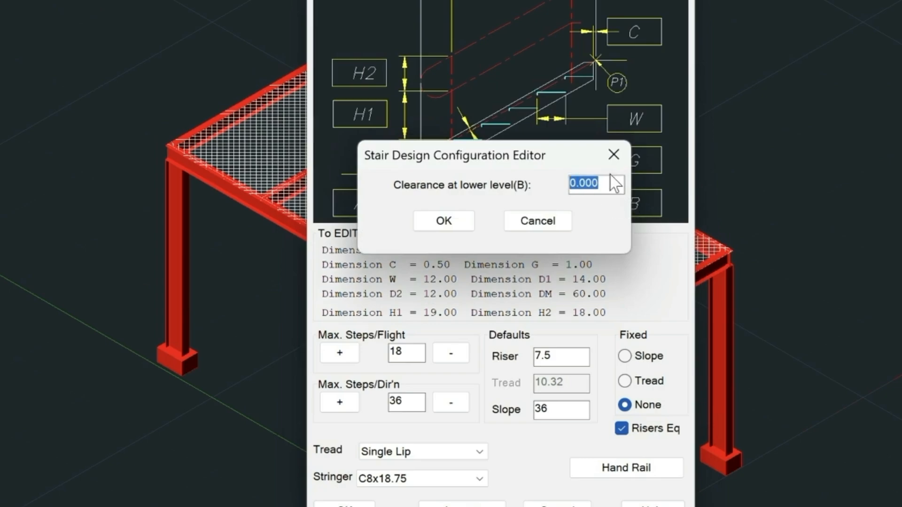
click(443, 221)
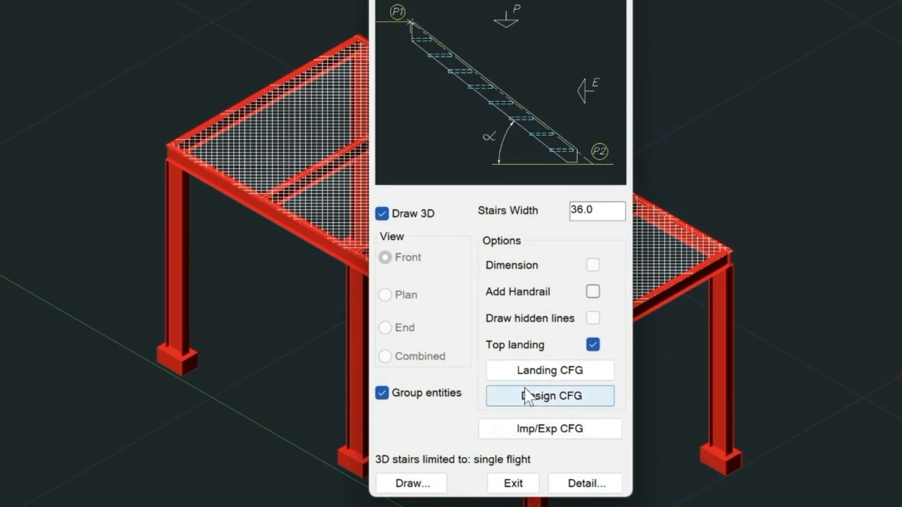
mouse_move(594, 292)
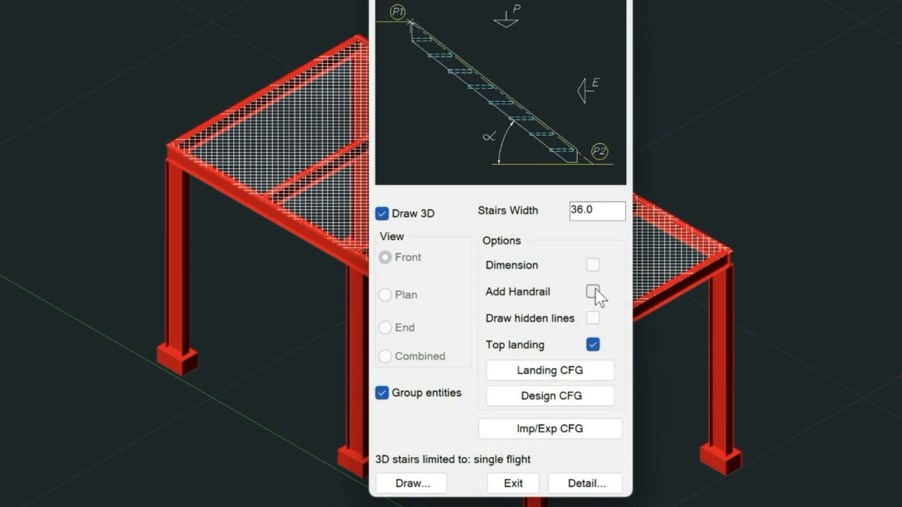
mouse_move(421, 431)
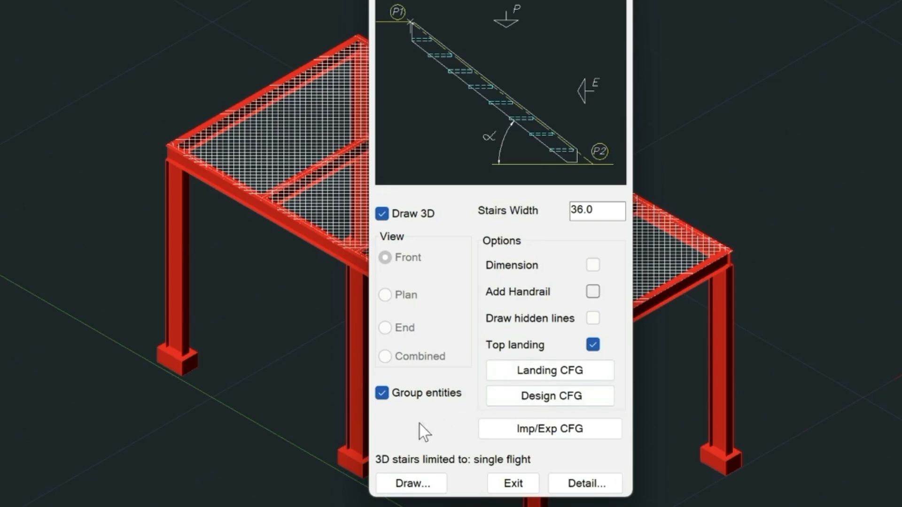
Step: Draw a 7'6" vertical guide line, then place a 3D stair flight with 7'-6" total height
click(512, 482)
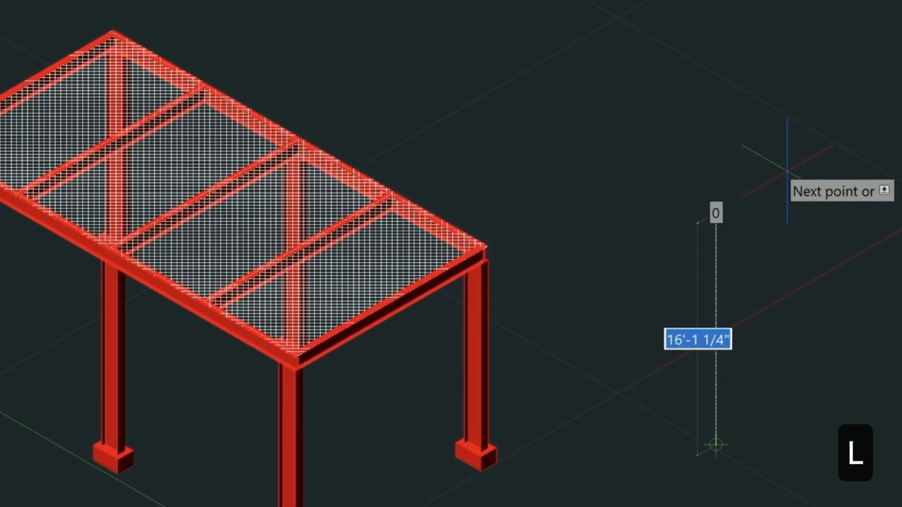
text(7'6)
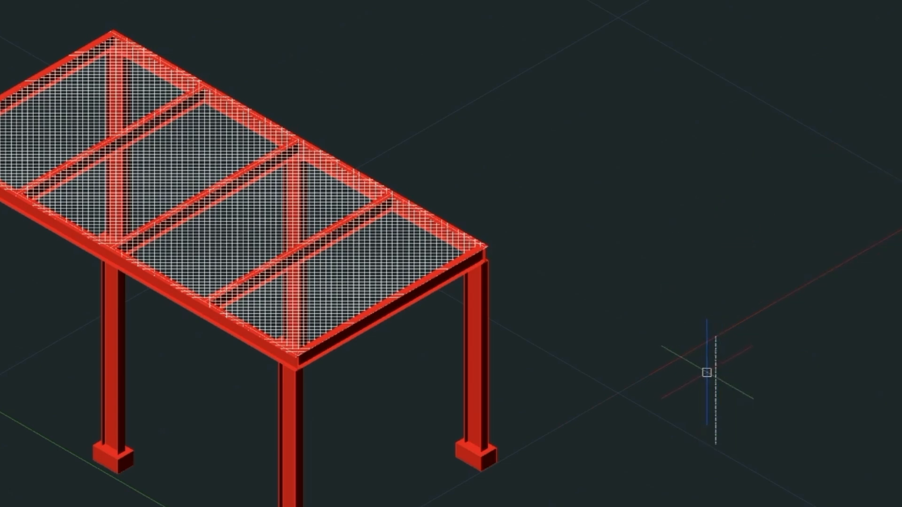
mouse_move(715, 338)
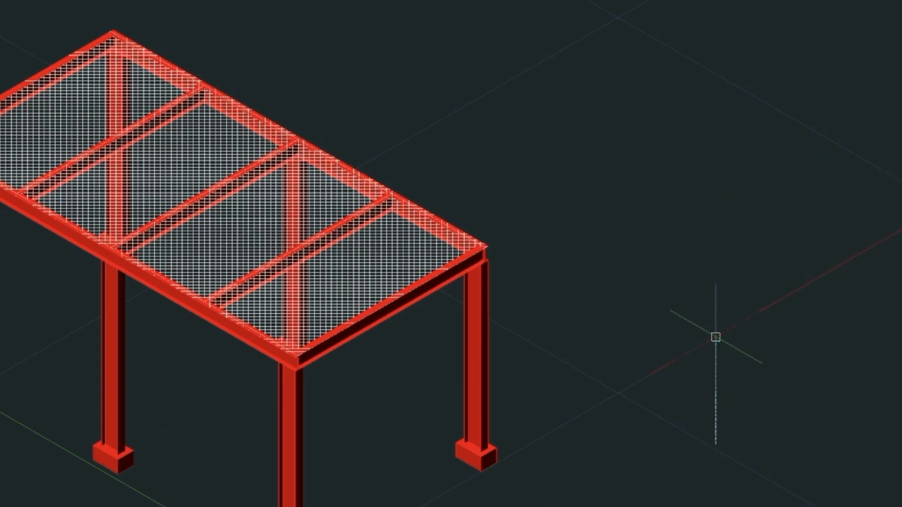
mouse_move(710, 346)
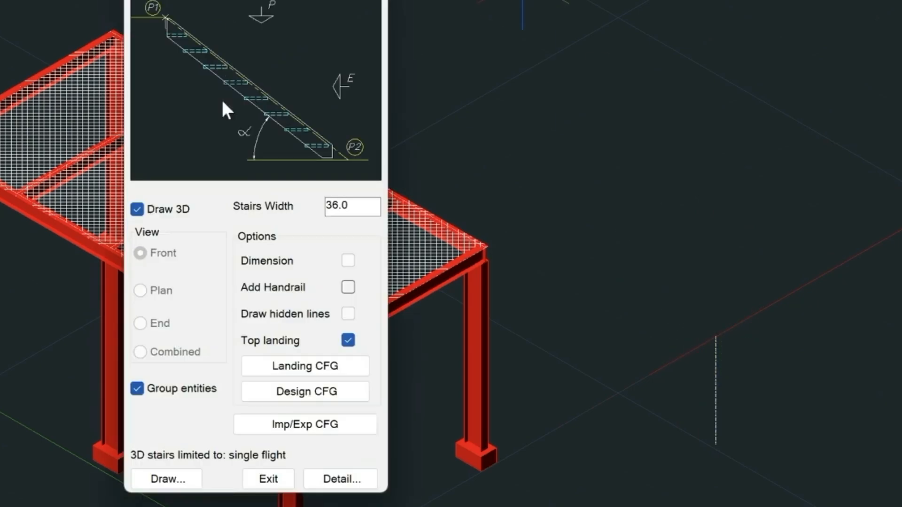
click(166, 478)
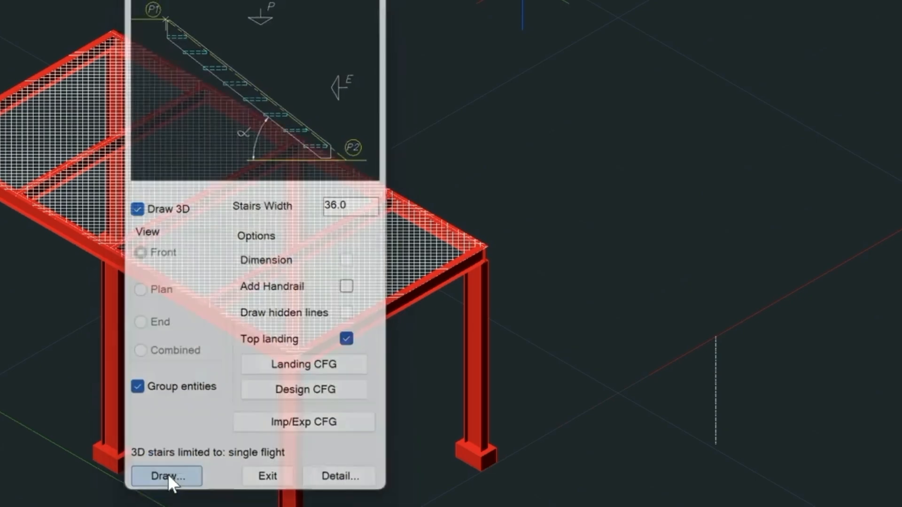
click(166, 476)
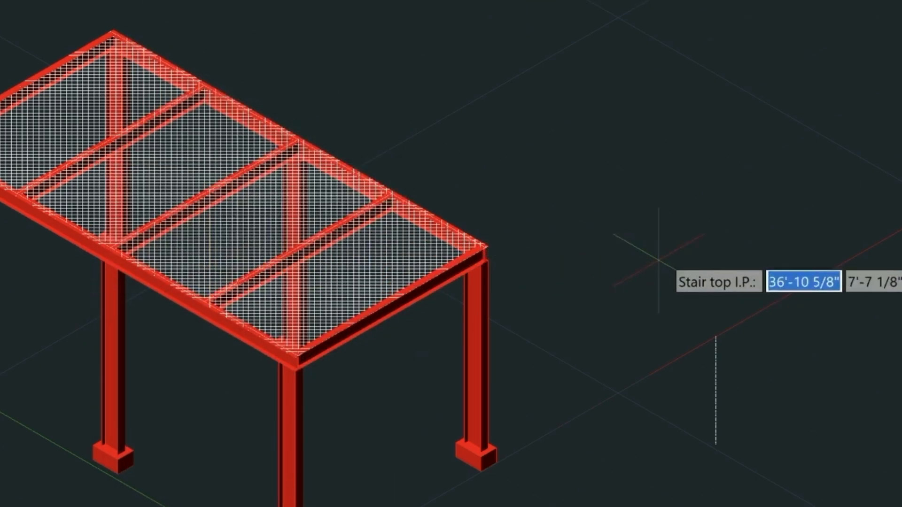
mouse_move(715, 336)
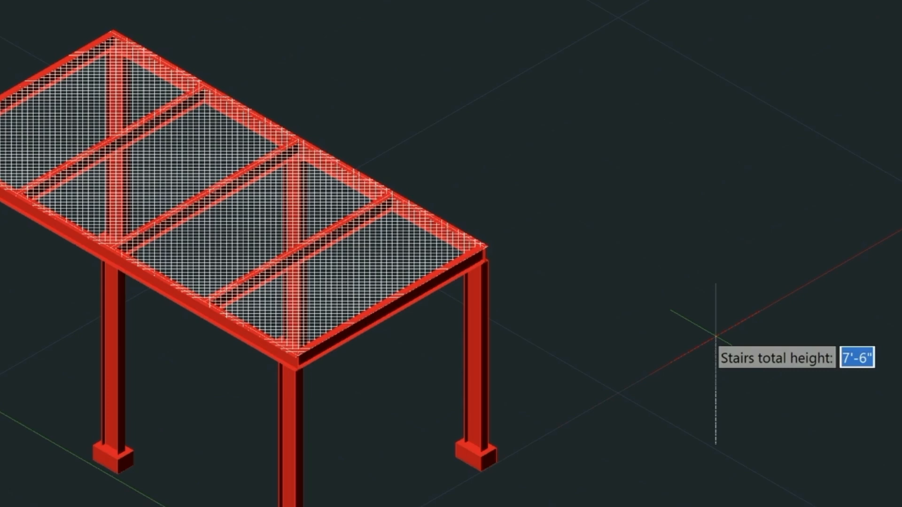
key(Return)
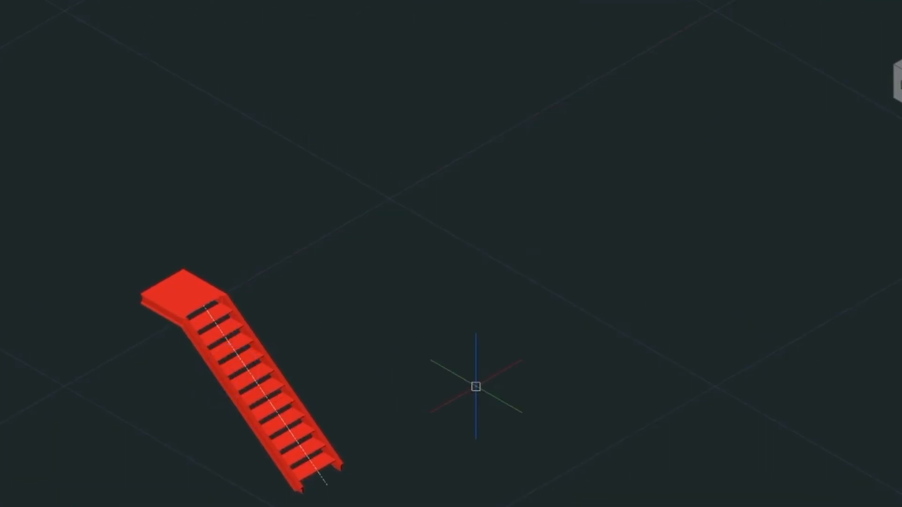
Step: Place a second 7'-6" stair flight without a top landing, then view it from a corner
click(474, 384)
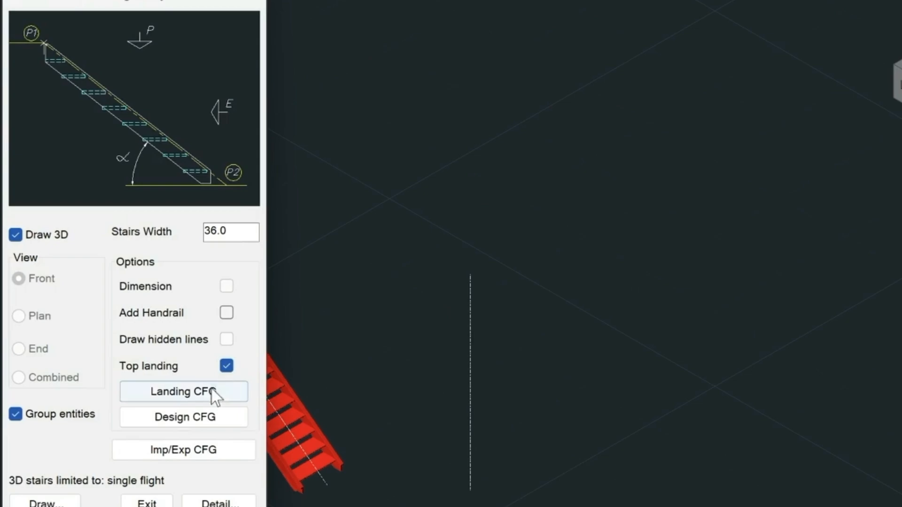
click(226, 366)
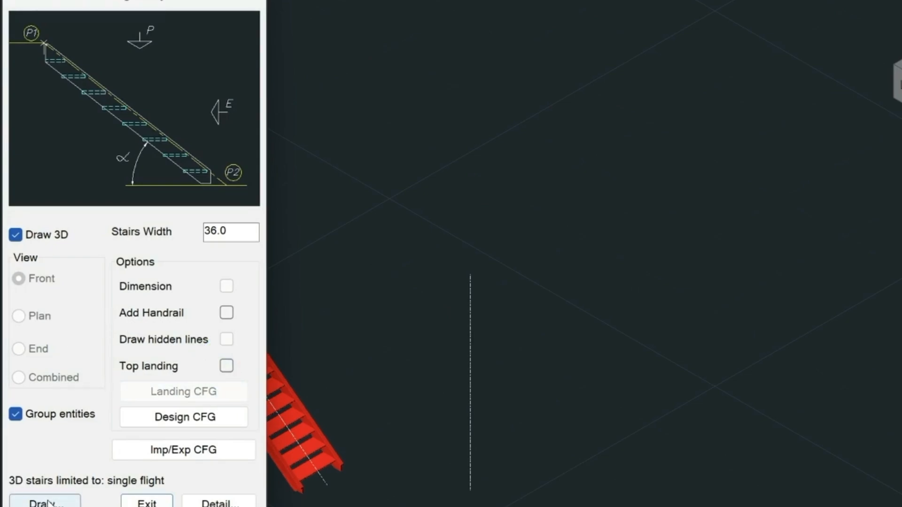
click(43, 502)
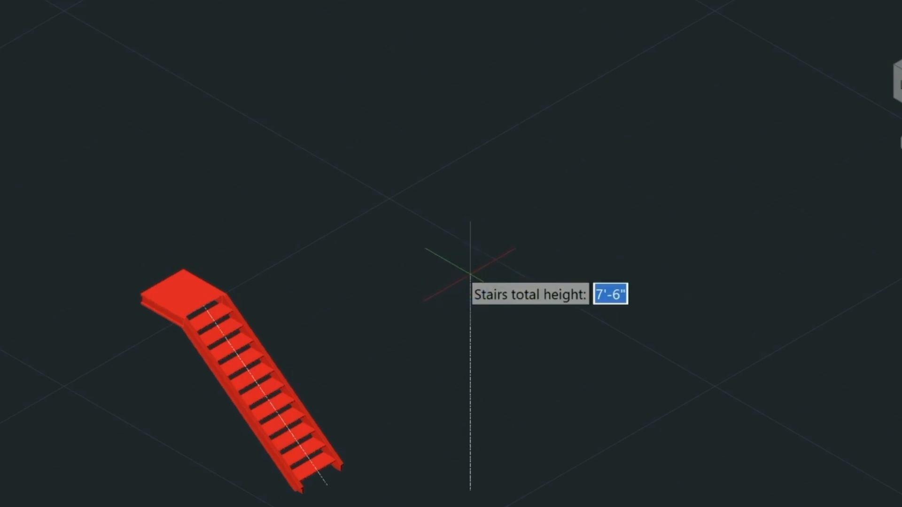
key(Return)
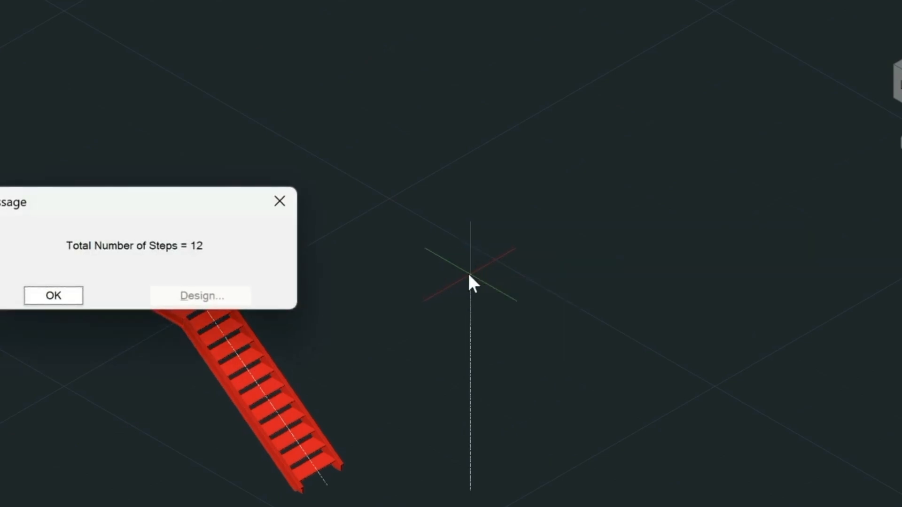
click(54, 295)
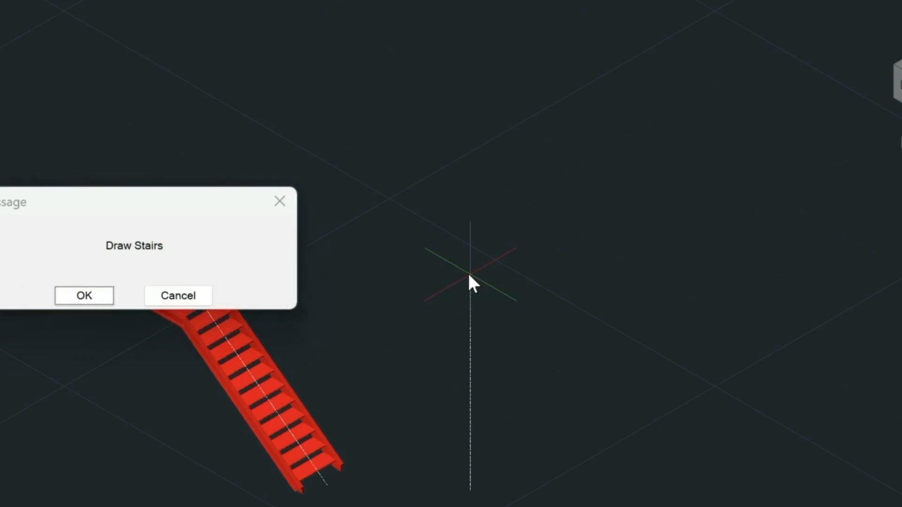
click(84, 295)
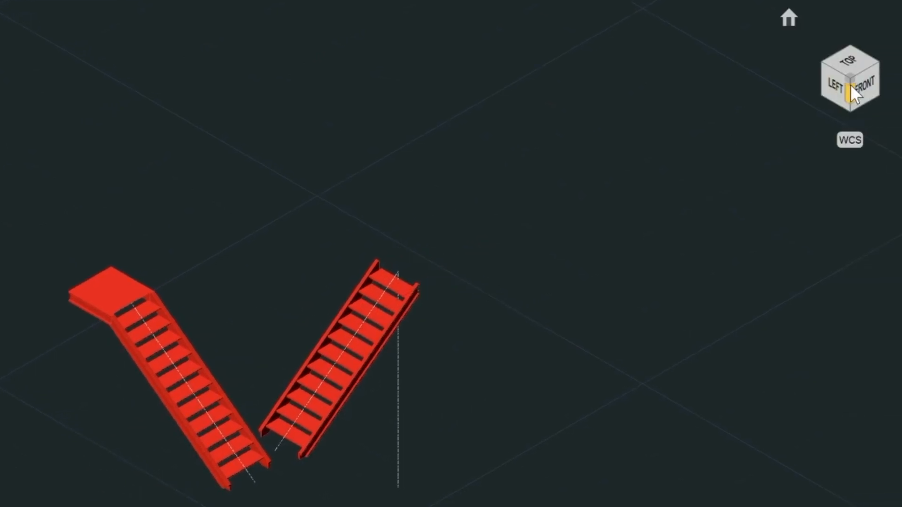
click(859, 82)
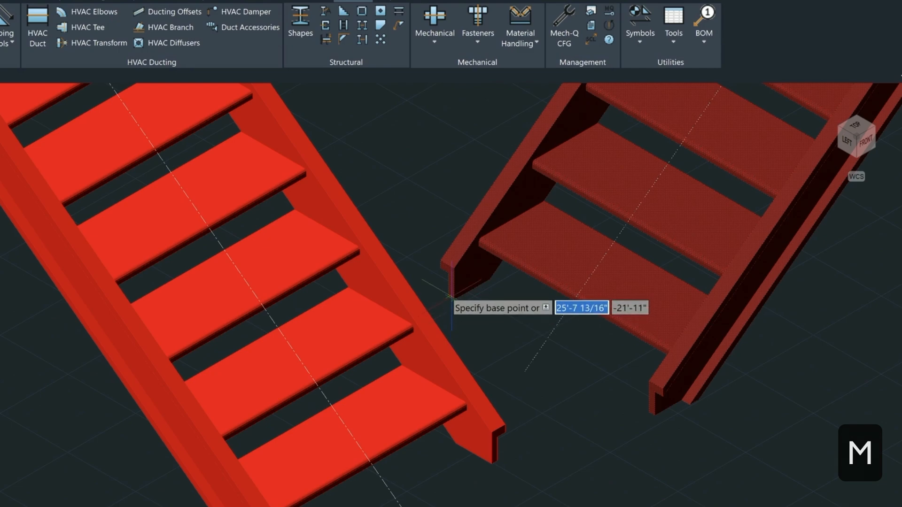
Step: Move the second flight by its bottom corner onto the landing edge
click(446, 296)
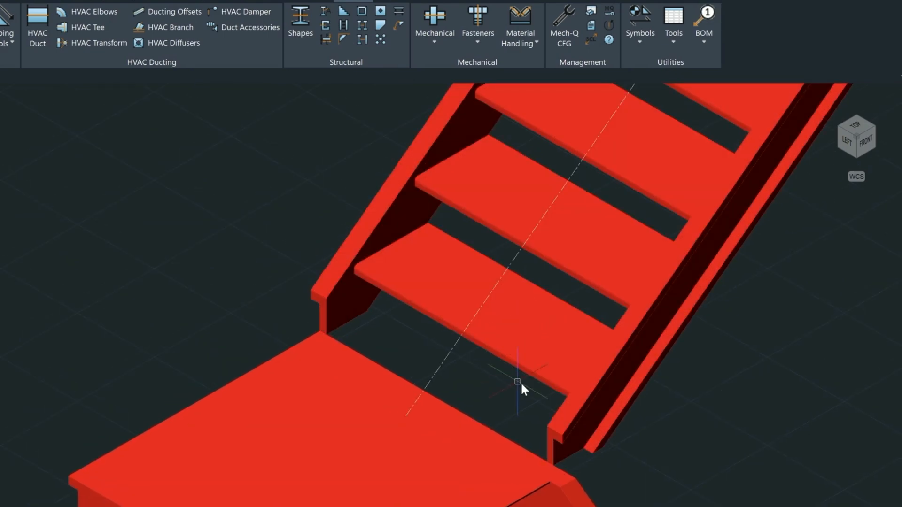
mouse_move(528, 356)
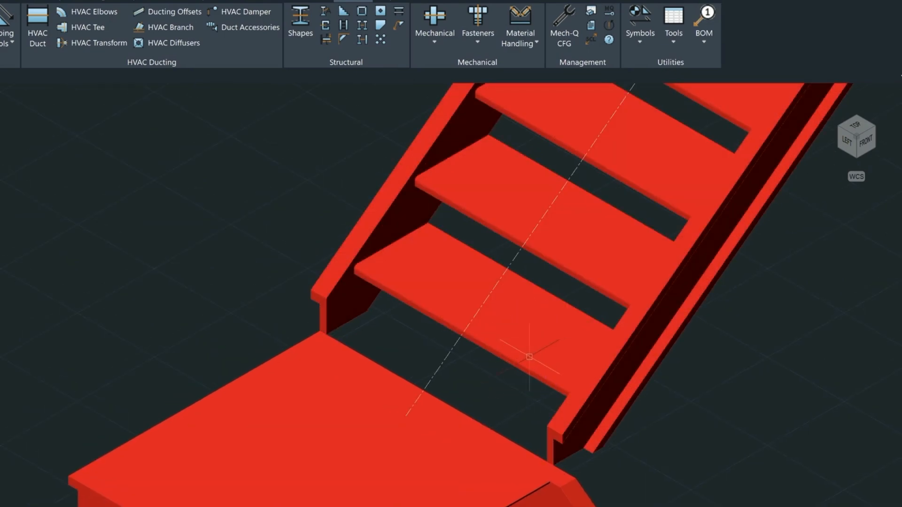
mouse_move(518, 368)
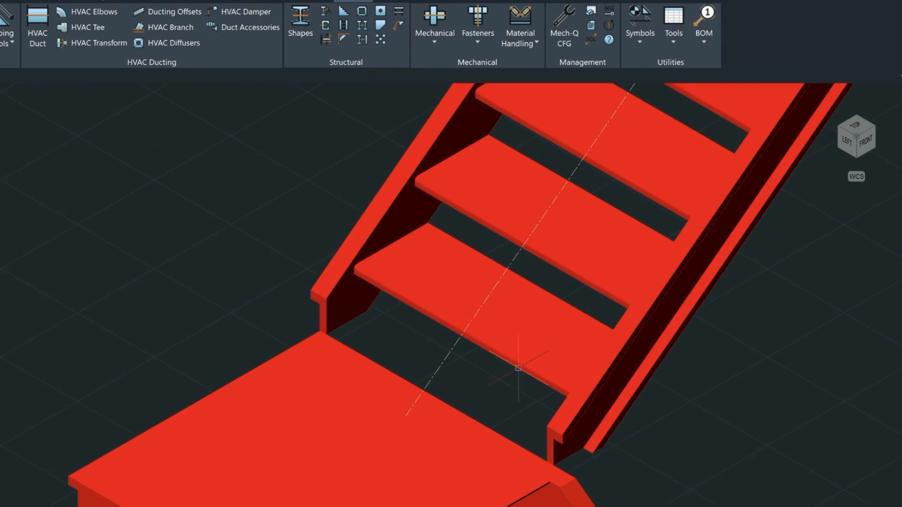
Step: Ungroup the second flight and start a SOLIDEDIT face move on its lower stringer end
right_click(514, 366)
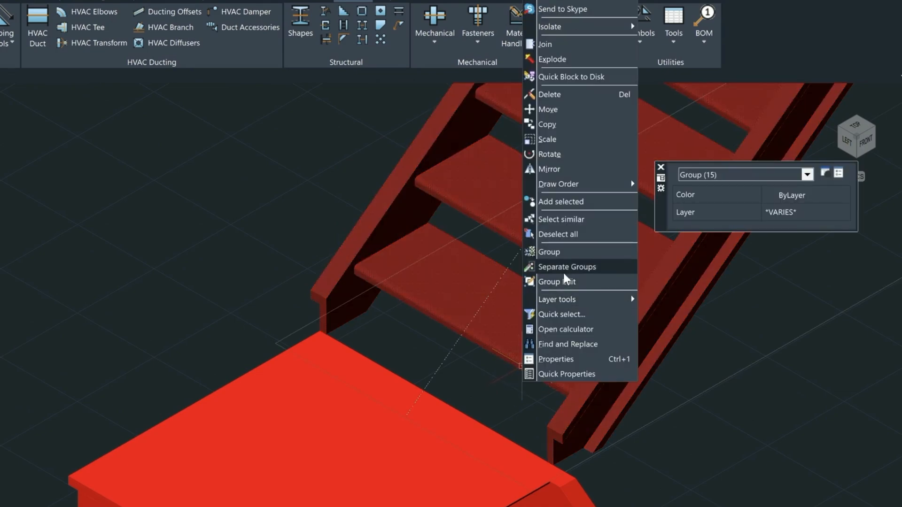
mouse_move(562, 279)
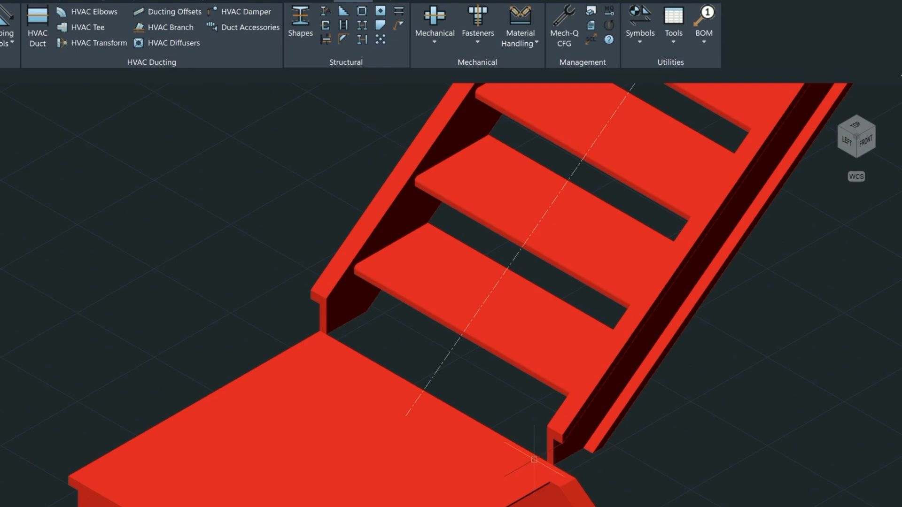
mouse_move(362, 235)
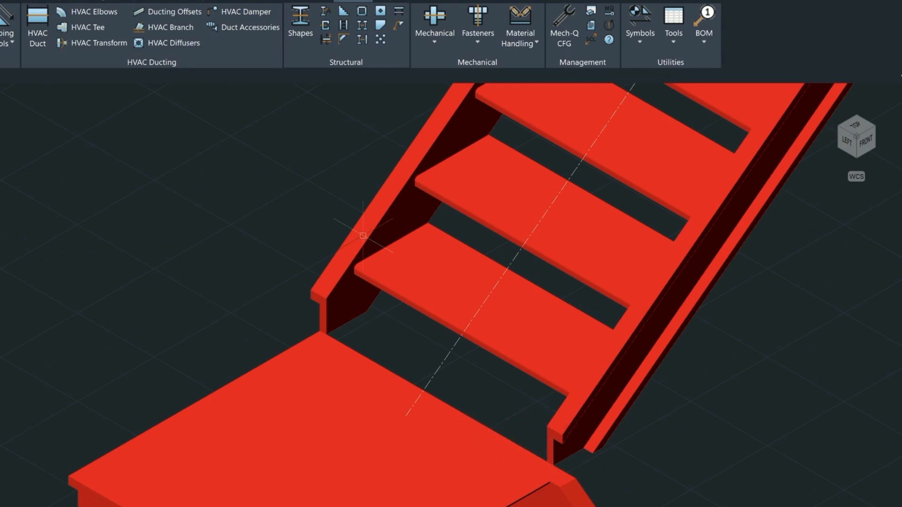
text(SO)
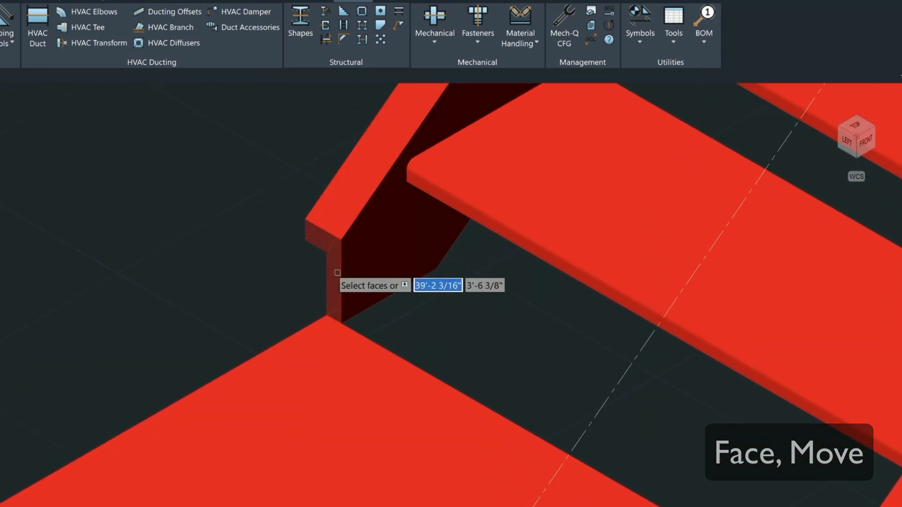
click(333, 272)
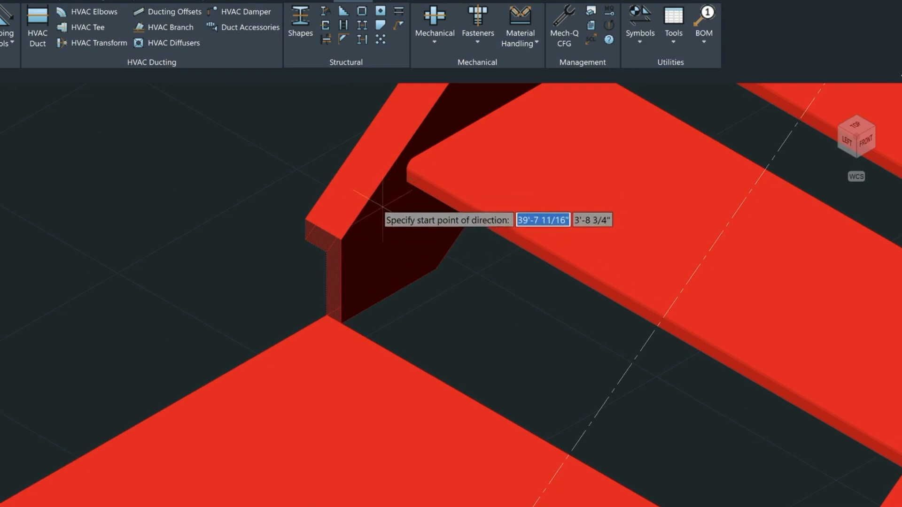
mouse_move(407, 182)
text(n)
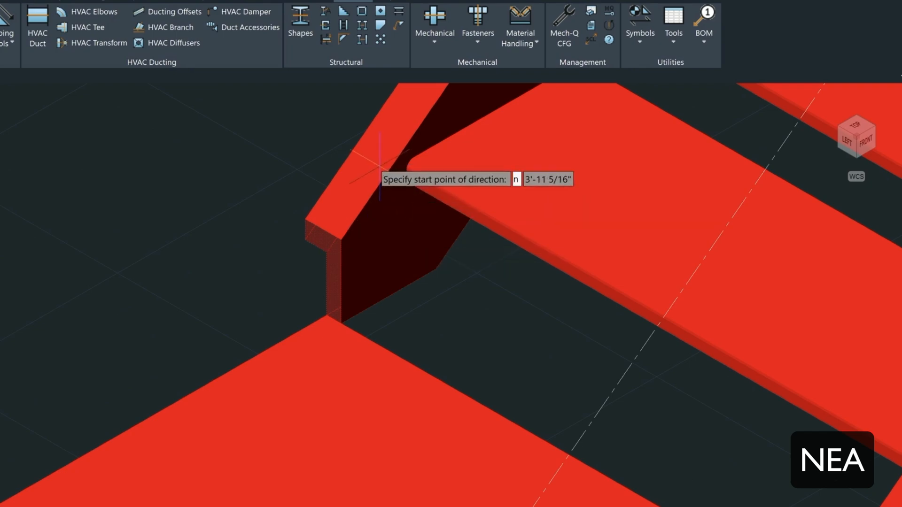
click(379, 179)
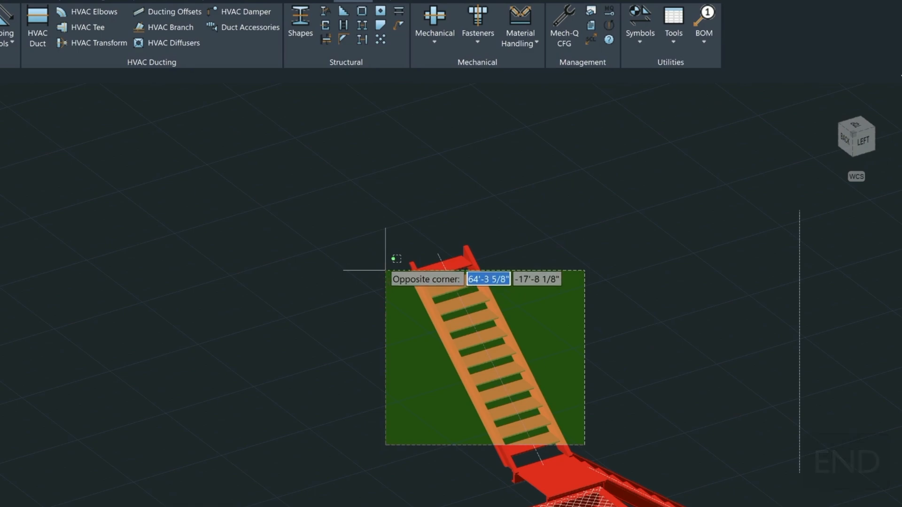
Step: Finish selecting the flight and return to the home view showing stair and platform
right_click(489, 357)
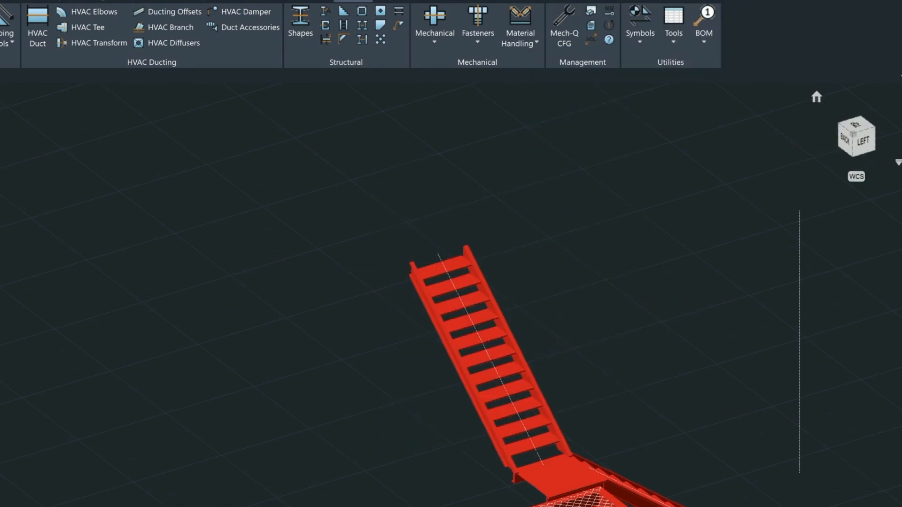
click(862, 136)
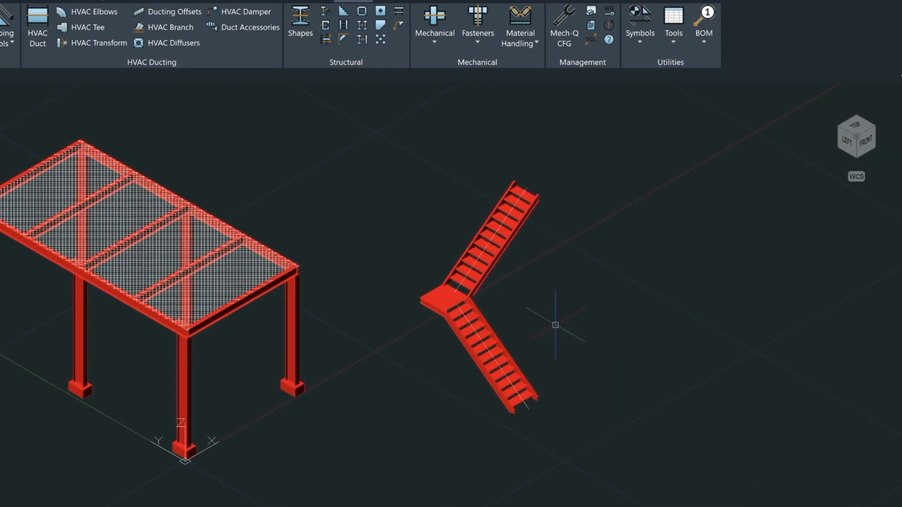
Step: Select the whole two-flight stair assembly for moving to the platform edge
click(489, 304)
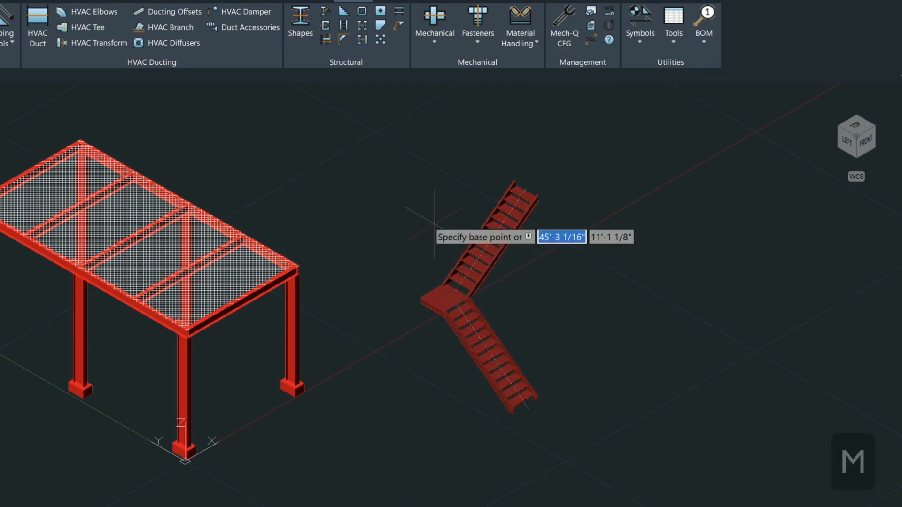
mouse_move(465, 184)
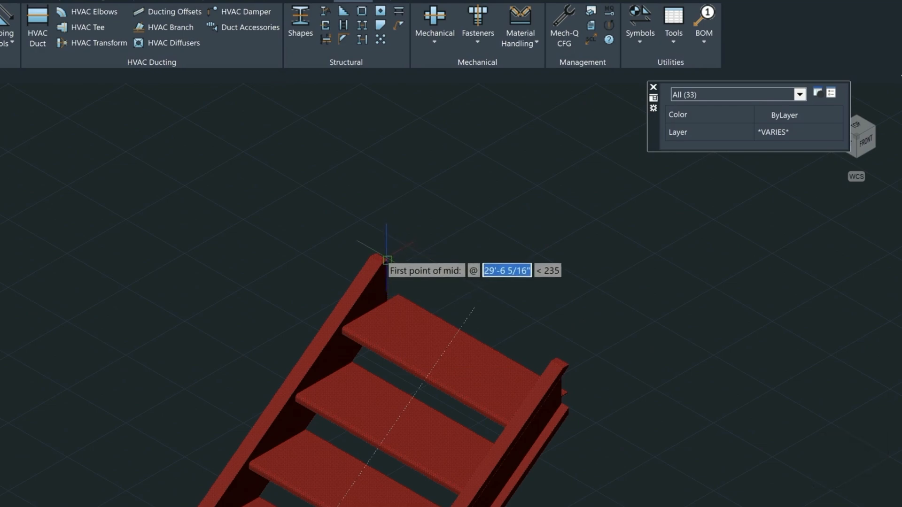
mouse_move(374, 253)
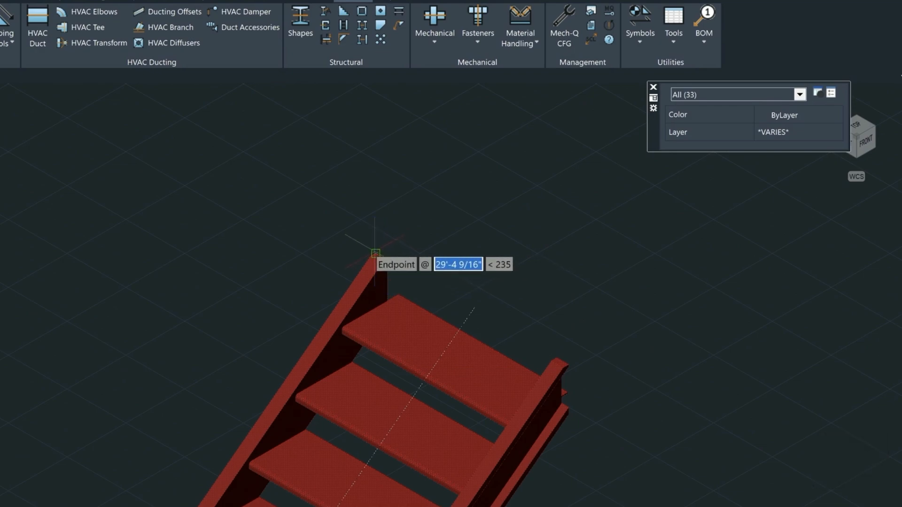
mouse_move(563, 365)
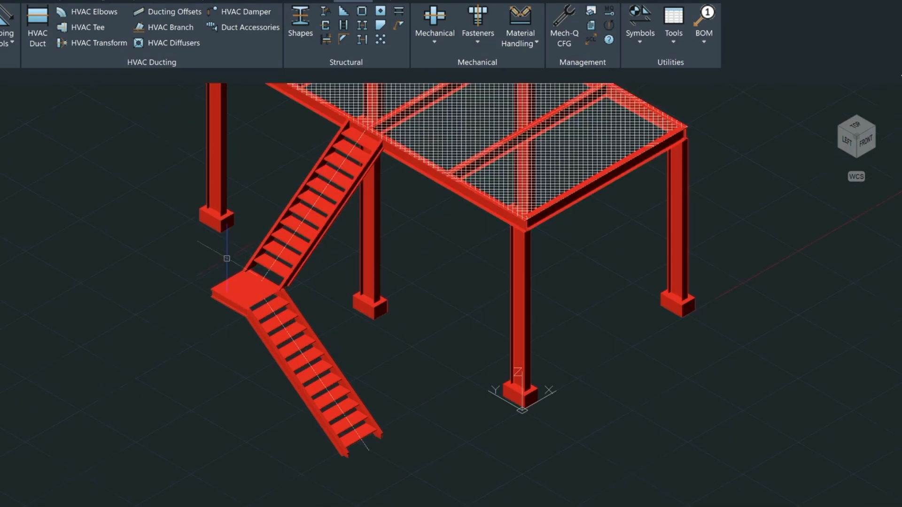
Step: Pick the landing's outer corner as the start point for the support column
scroll(up, 3)
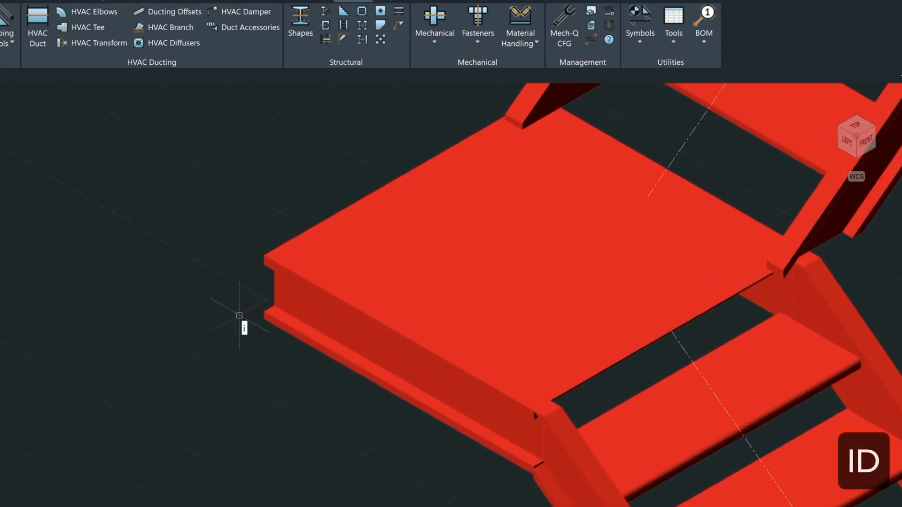
mouse_move(261, 326)
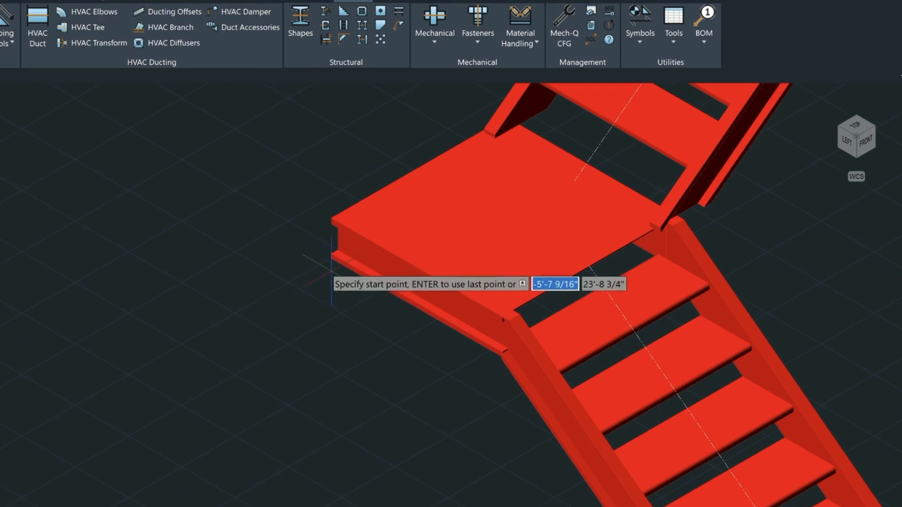
click(330, 259)
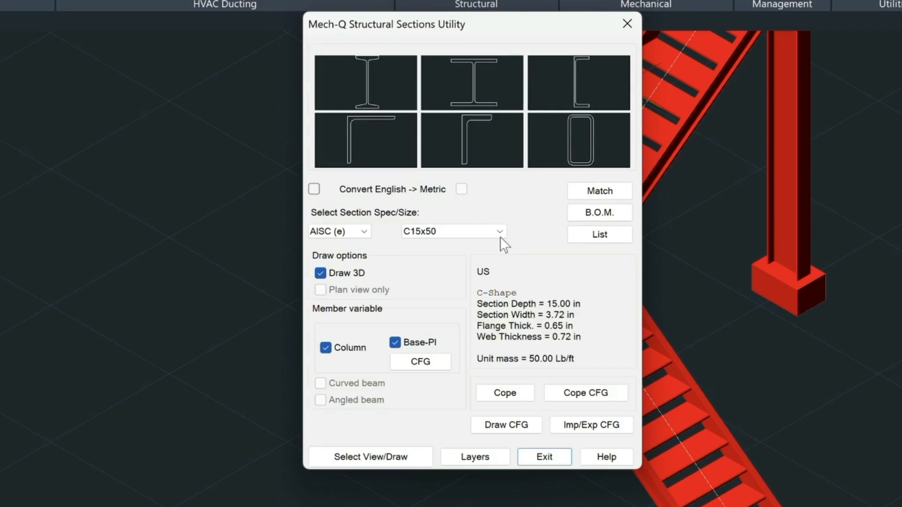
Step: Choose a C8x11.5 channel column with base plate and start placing it under the landing
click(500, 231)
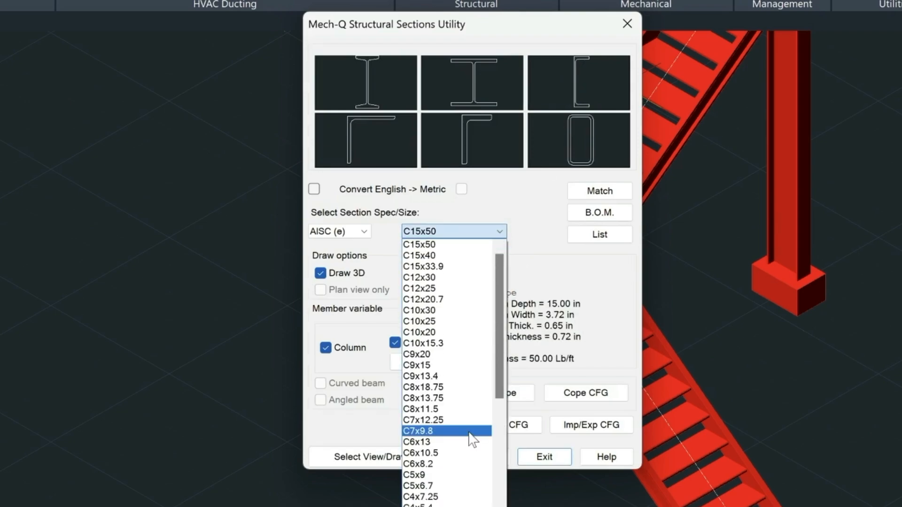
mouse_move(472, 409)
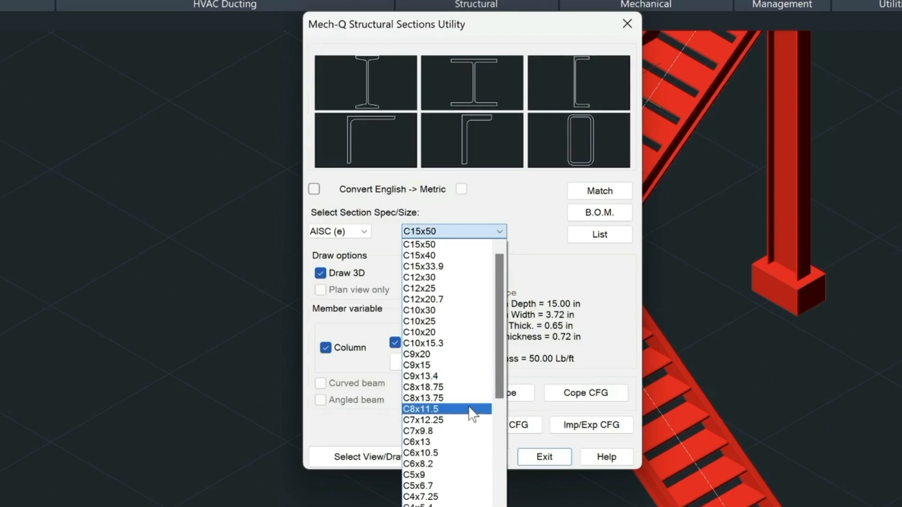
click(420, 409)
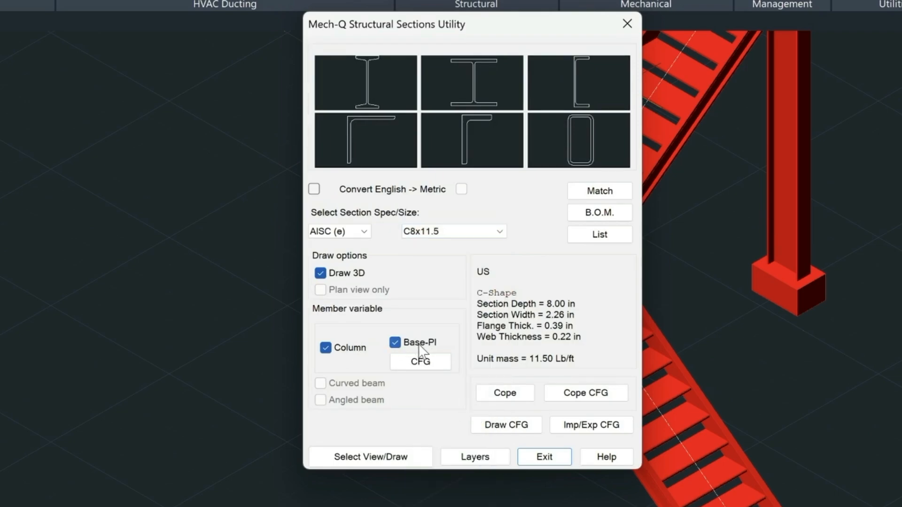
click(420, 361)
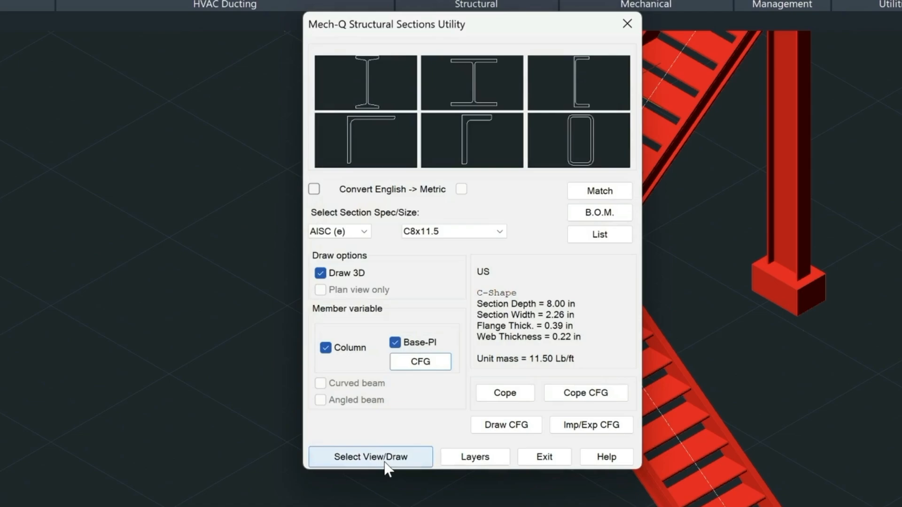
click(370, 457)
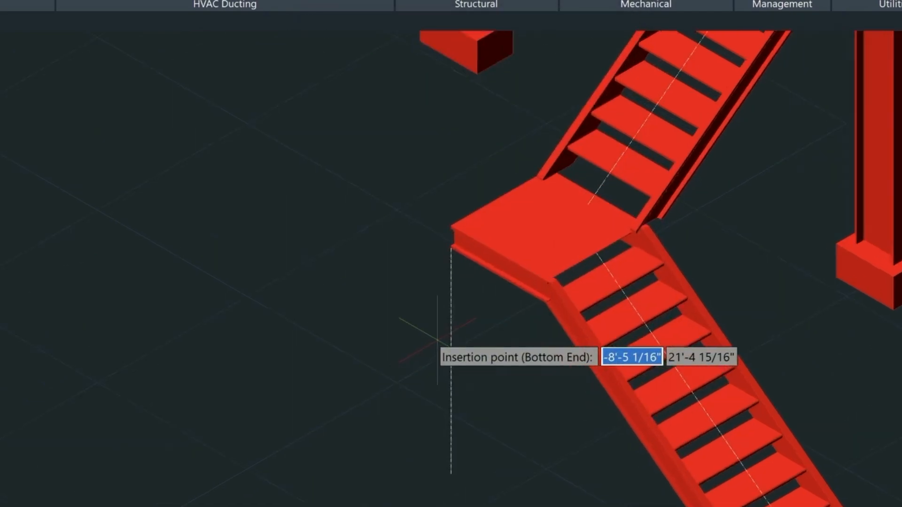